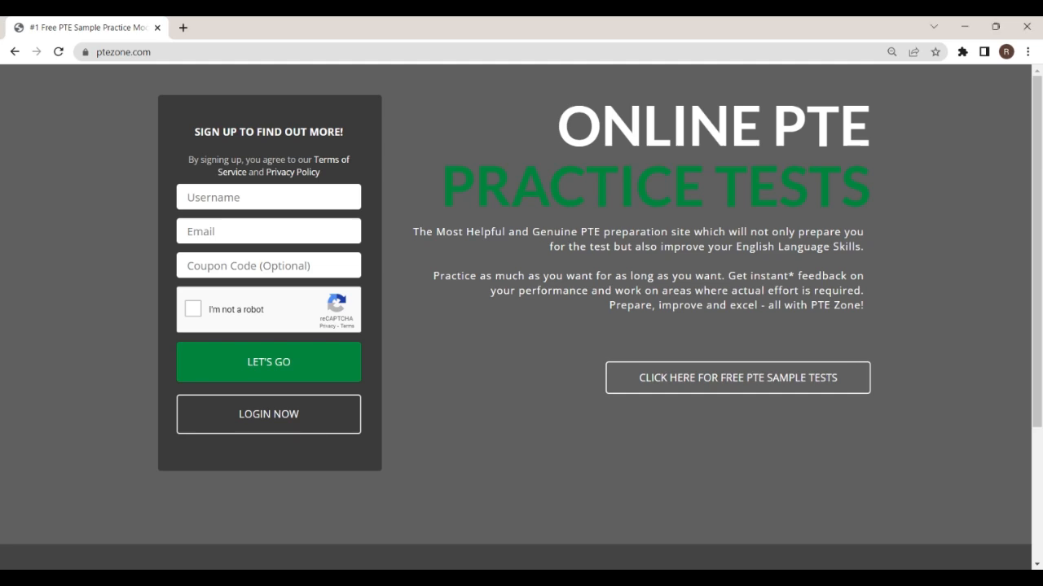
mouse_move(322, 527)
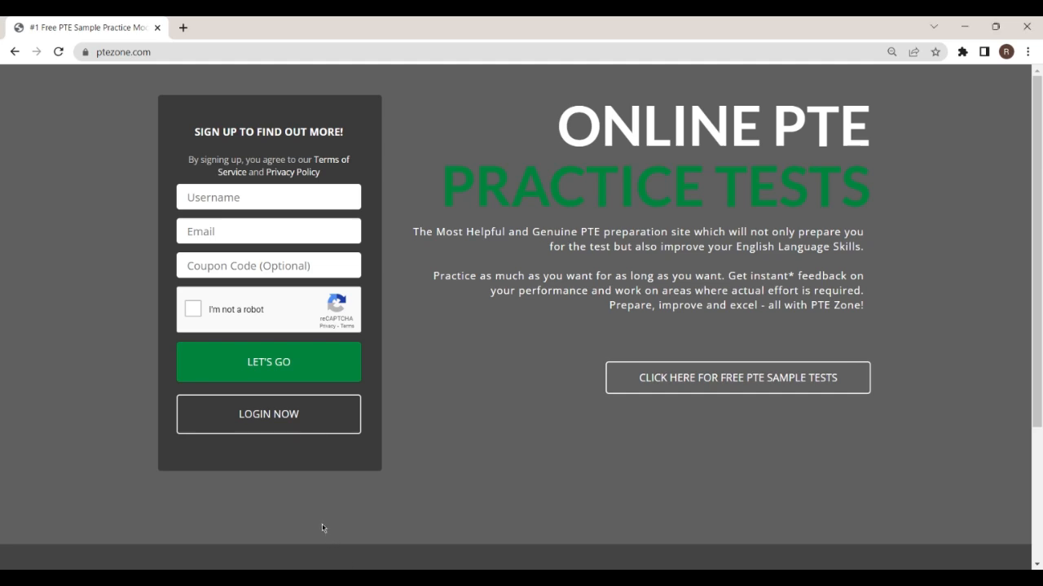
mouse_move(241, 486)
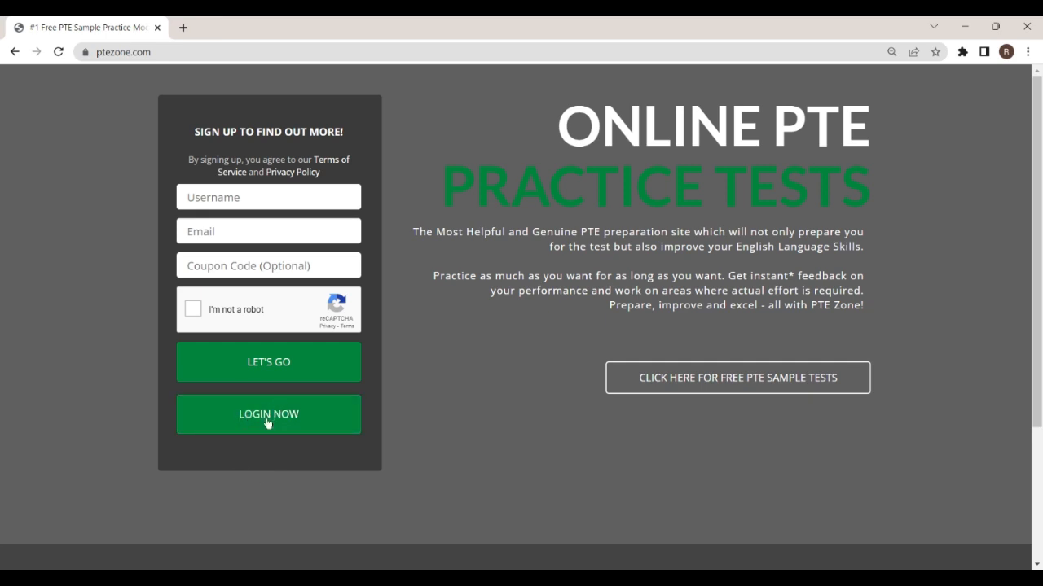
- Log in to the member area and expand PTE Parts Tests to list Listening, Reading, Speaking and Writing
left_click(267, 416)
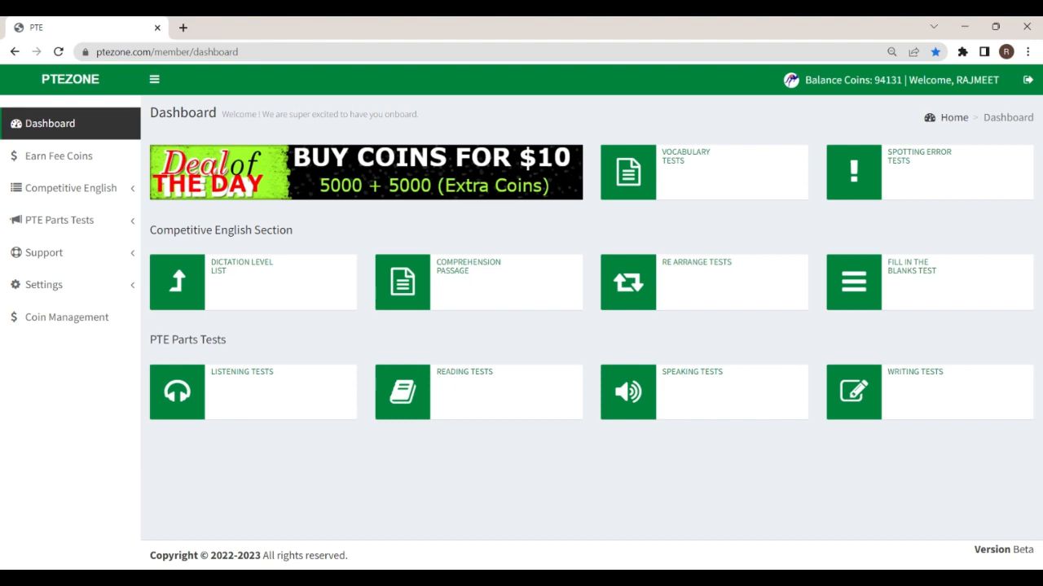
left_click(60, 220)
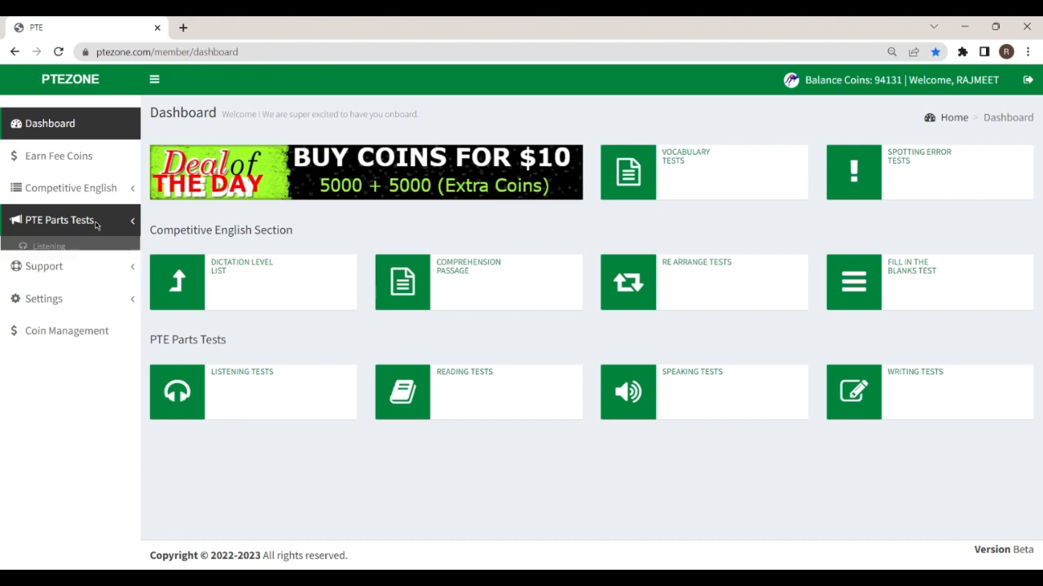
left_click(58, 220)
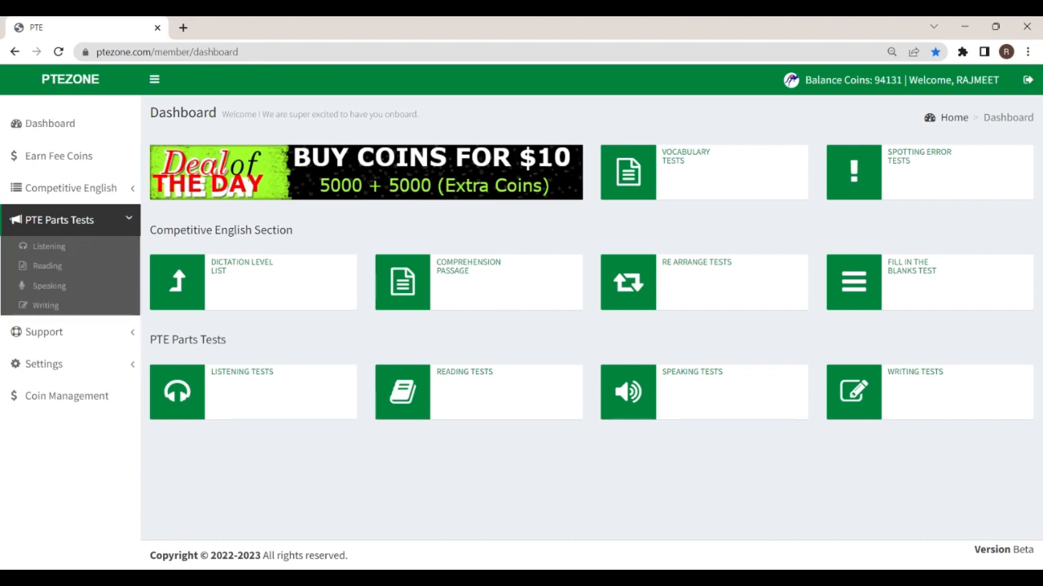
mouse_move(176, 391)
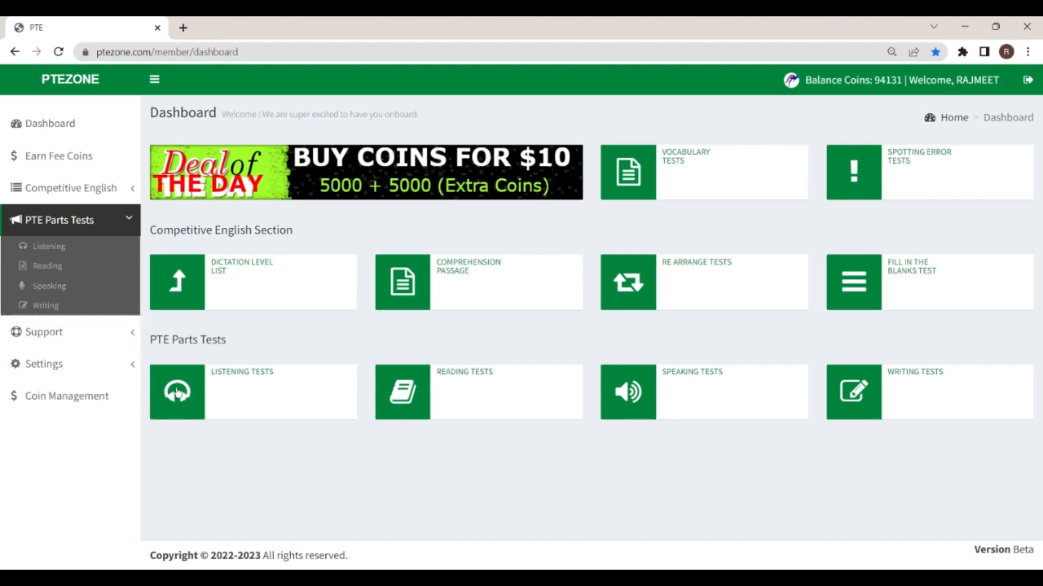
- Go to the Listening Questions page showing the eight listening test types
left_click(177, 391)
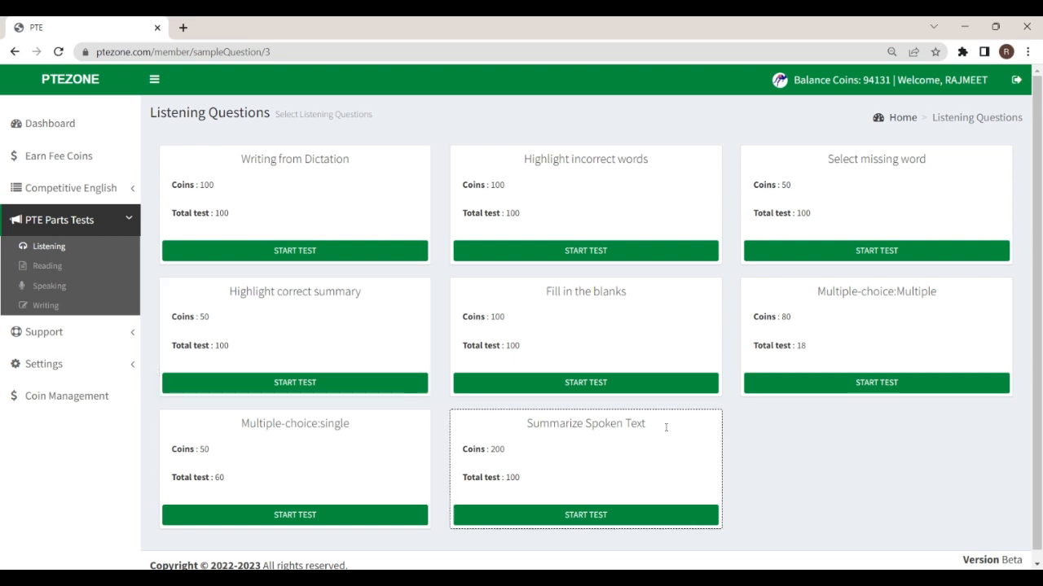
mouse_move(876, 383)
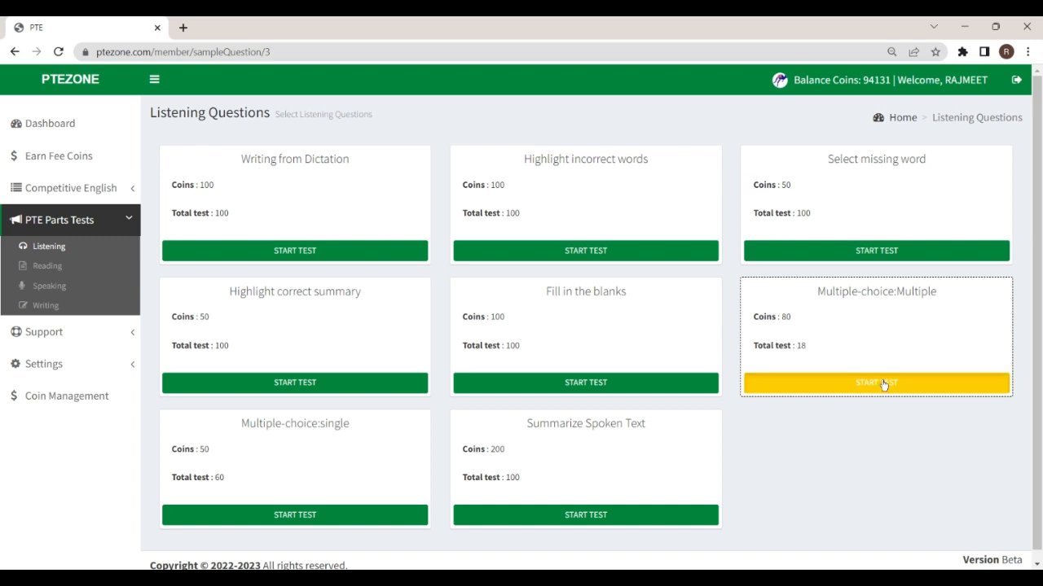
- Start the Multiple-choice: Multiple Answer test list from its card
left_click(877, 385)
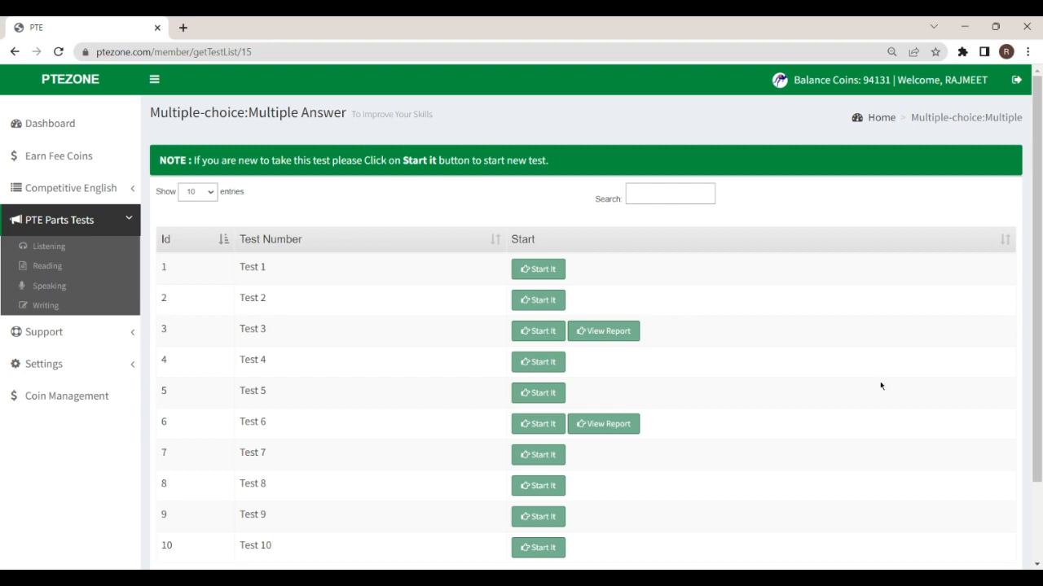
mouse_move(619, 518)
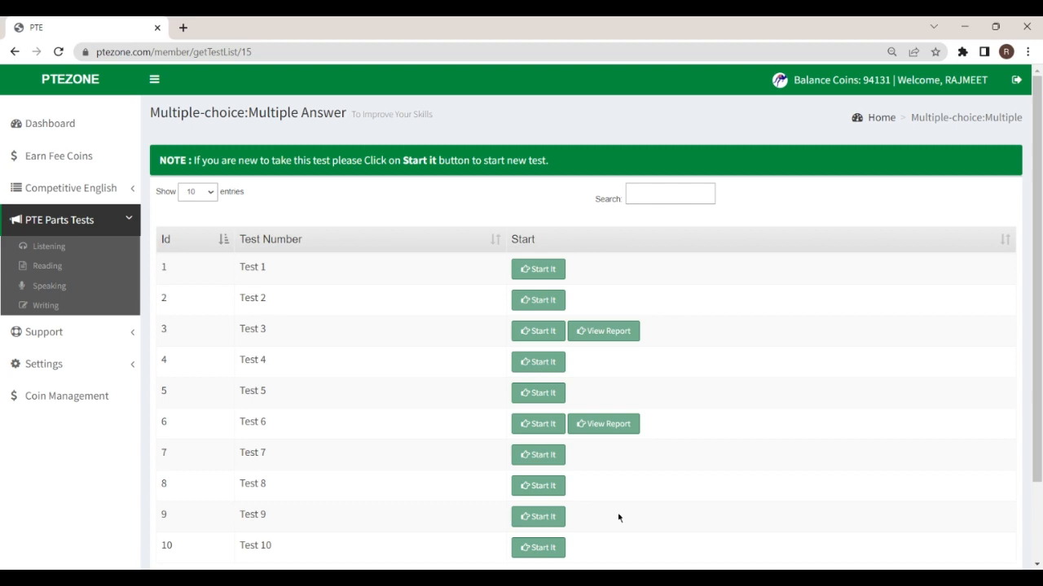
mouse_move(727, 299)
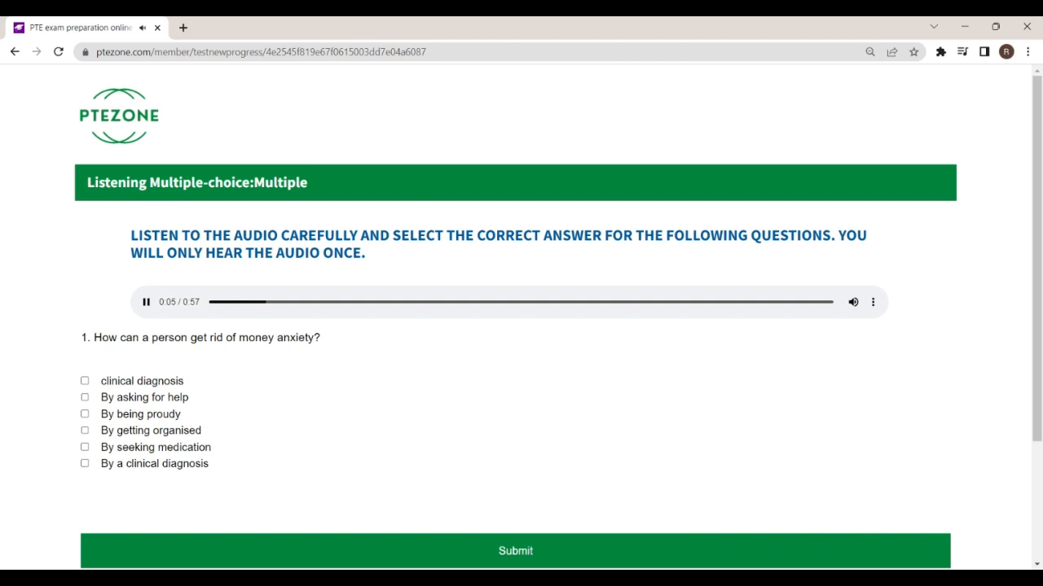
- Tick 'By asking for help' and 'By getting organised' for the money-anxiety question and submit
scroll("down", 3)
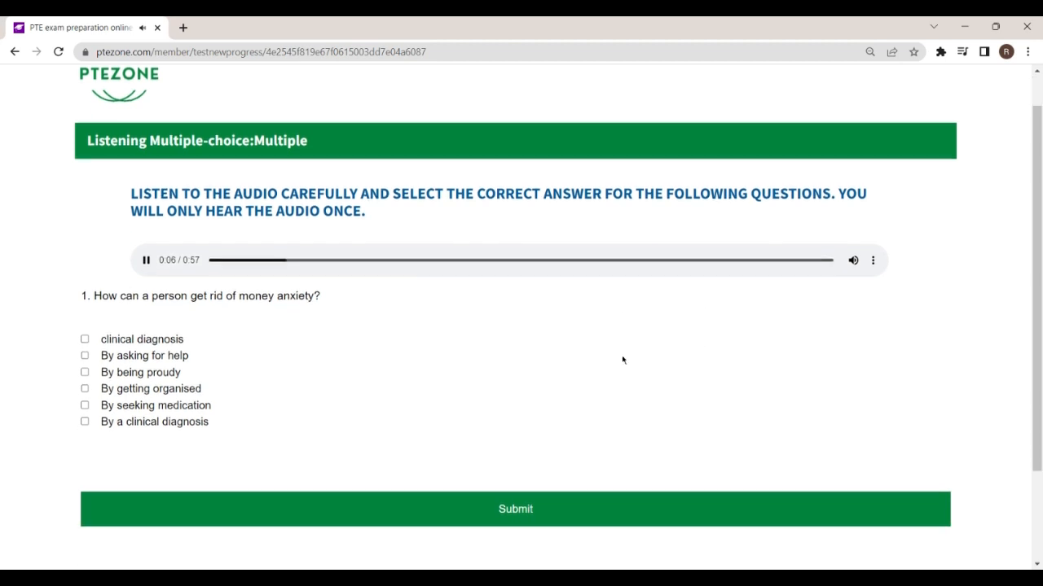
scroll("down", 3)
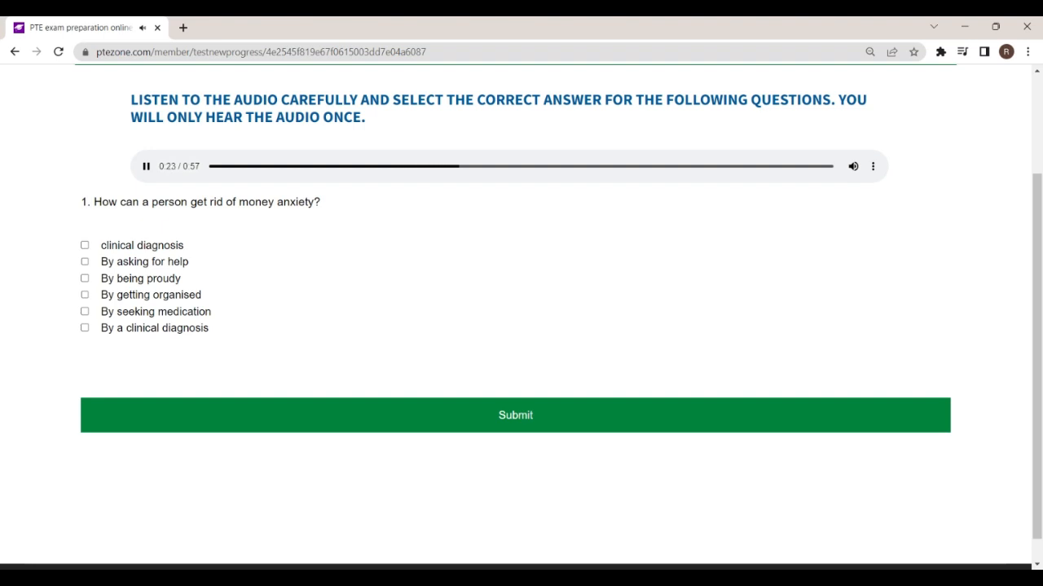
mouse_move(635, 352)
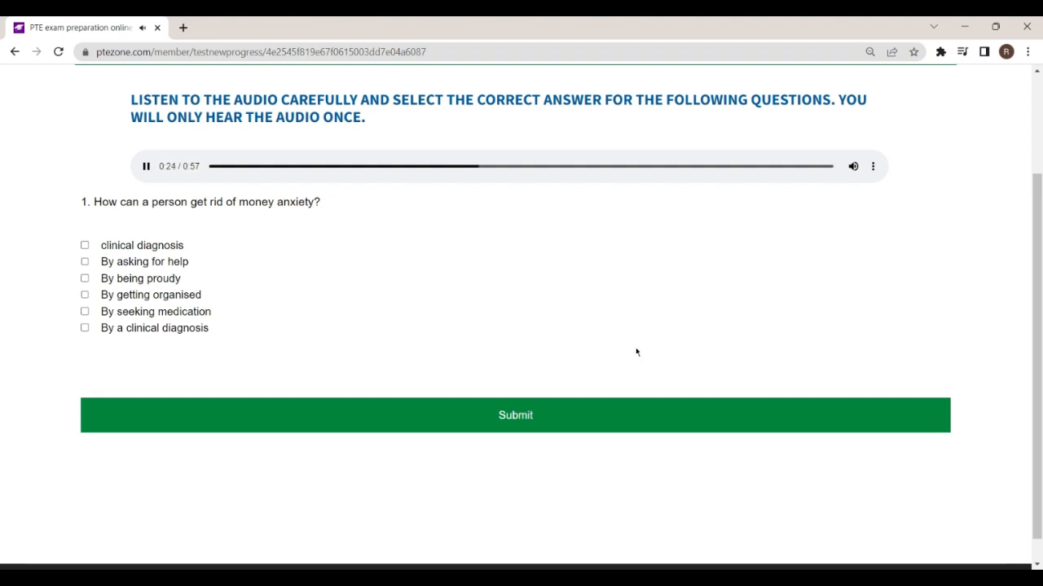
mouse_move(11, 360)
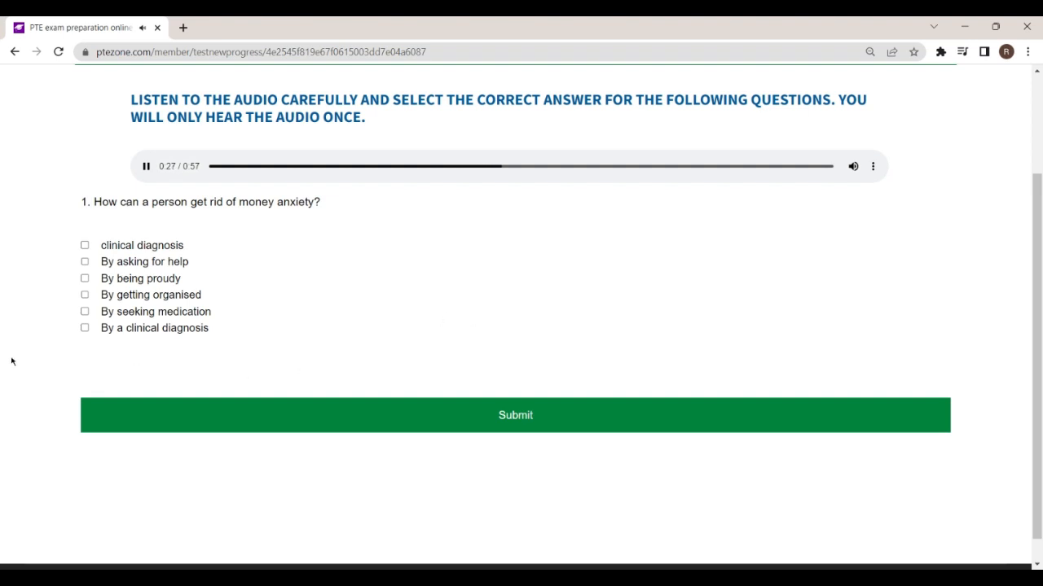
mouse_move(38, 343)
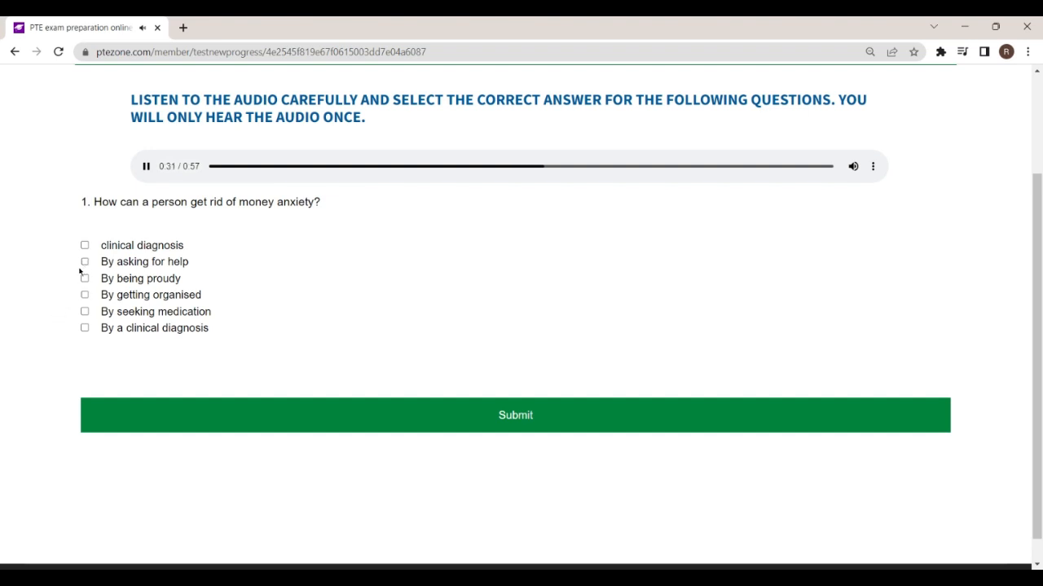
mouse_move(62, 295)
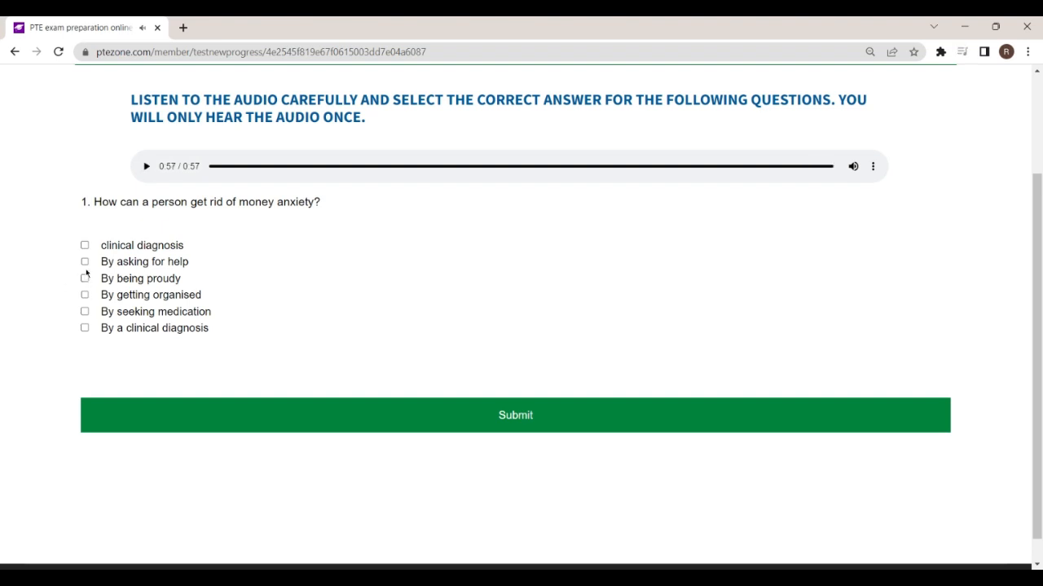
left_click(84, 260)
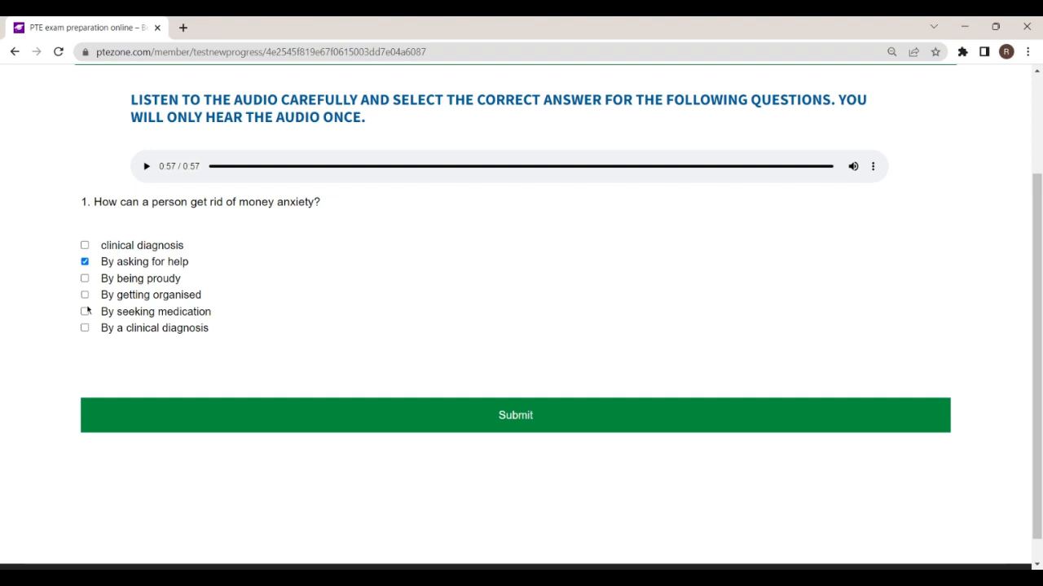
left_click(85, 295)
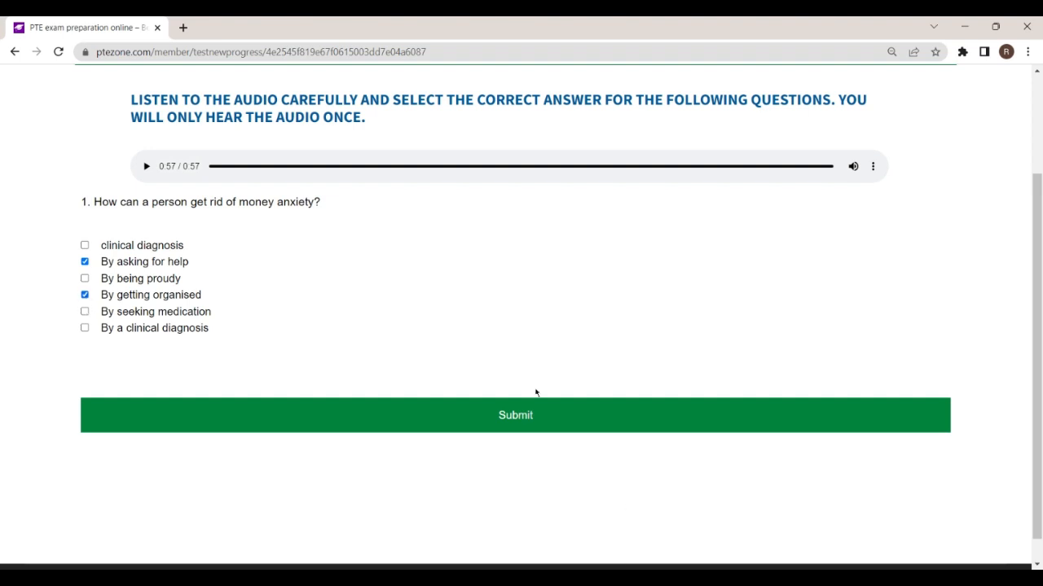
left_click(514, 416)
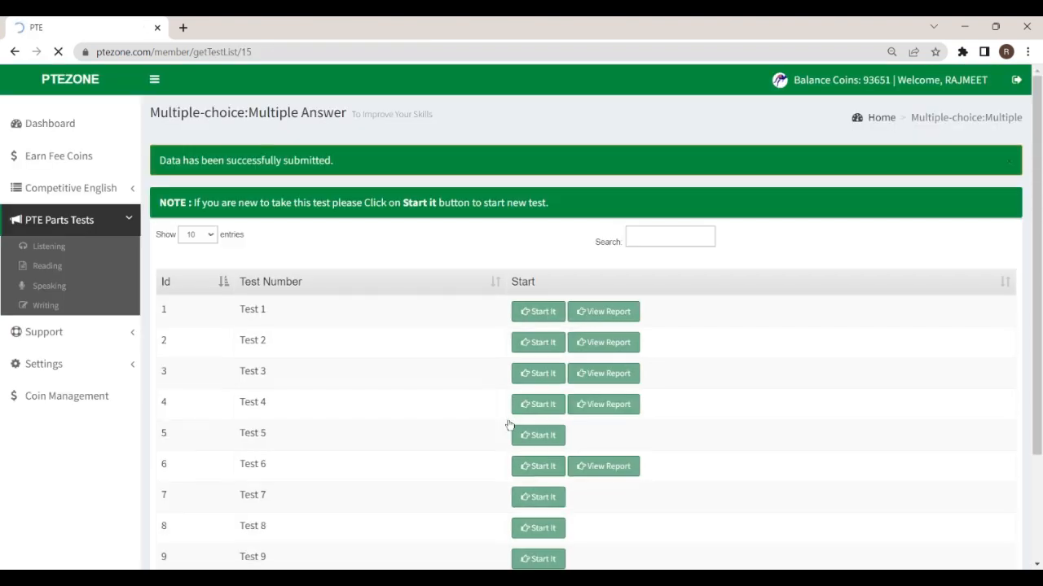